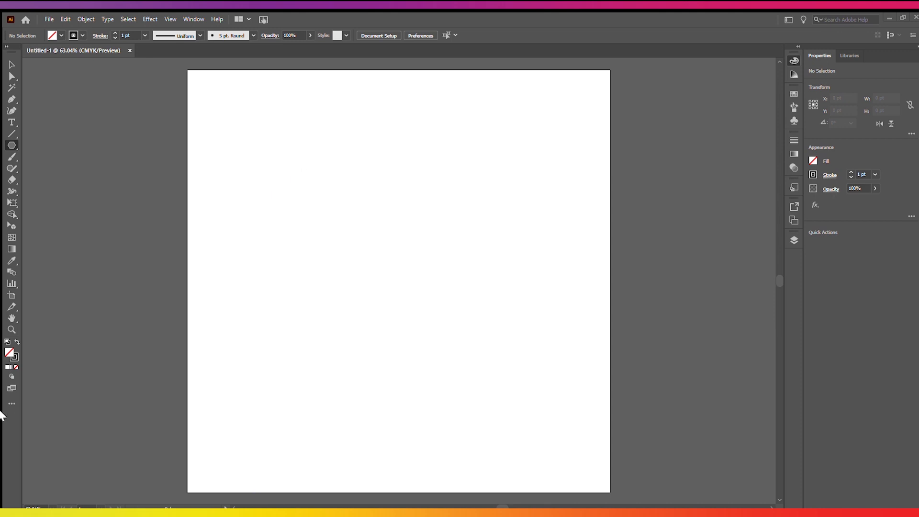
pyautogui.moveTo(398, 280)
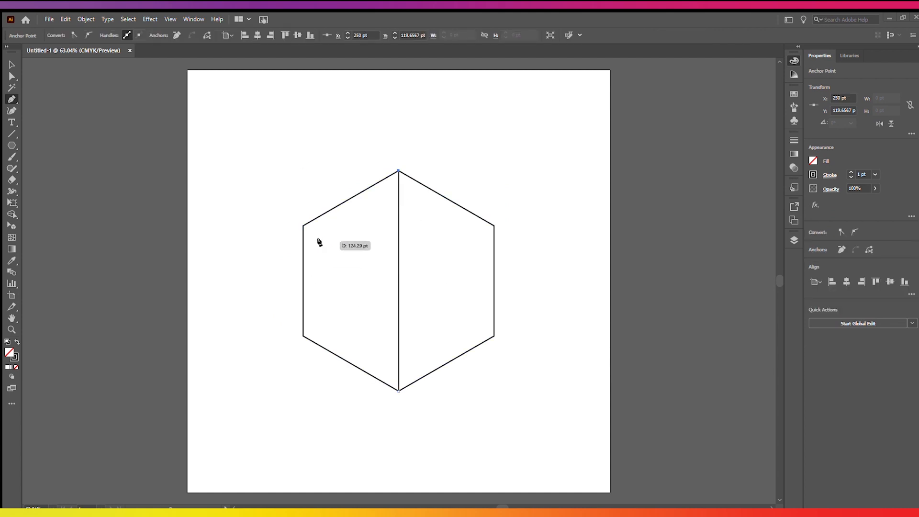
# - Draw an inner edge of the hexagon to form the isometric cube's visible faces
pyautogui.moveTo(304, 227); pyautogui.dragTo(494, 335)
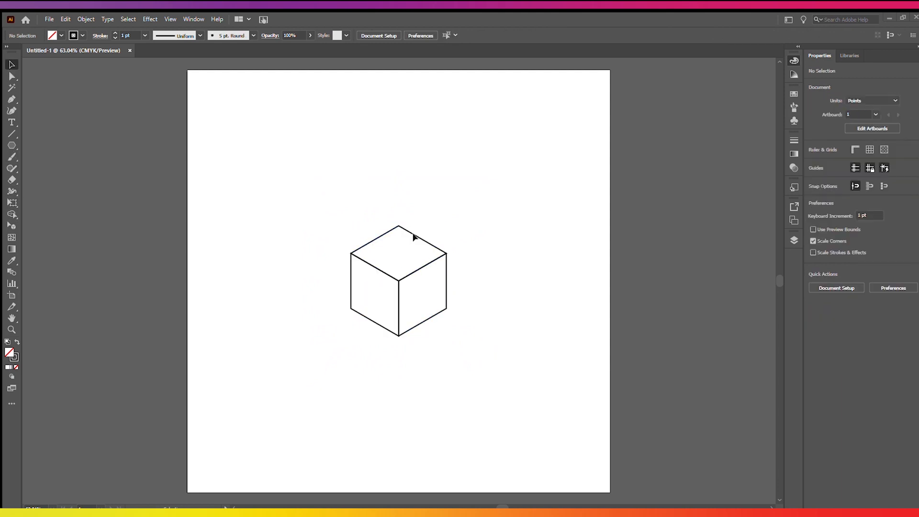
# - Duplicate the top face toward the upper right to start a row of faces
pyautogui.moveTo(400, 228); pyautogui.dragTo(463, 210)
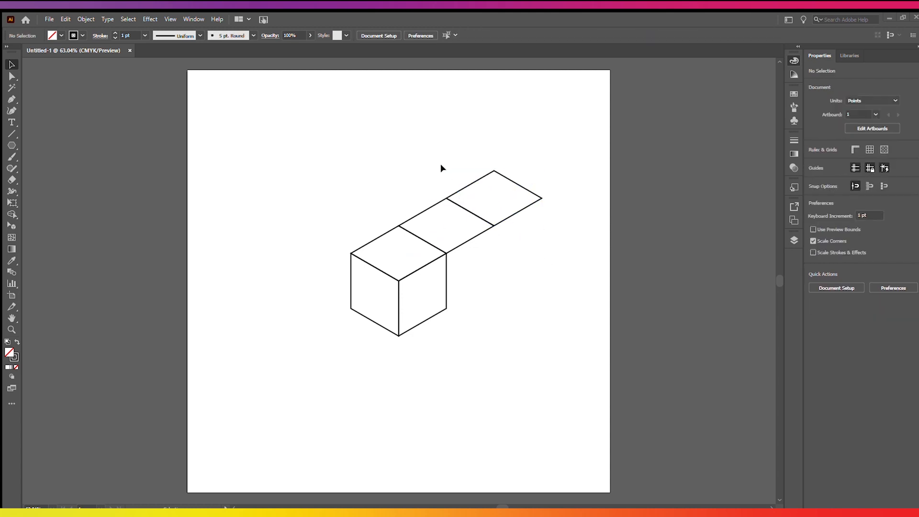
# - Copy the row of top-face shapes to build the 3×3 grid, then select all pieces
pyautogui.click(481, 214)
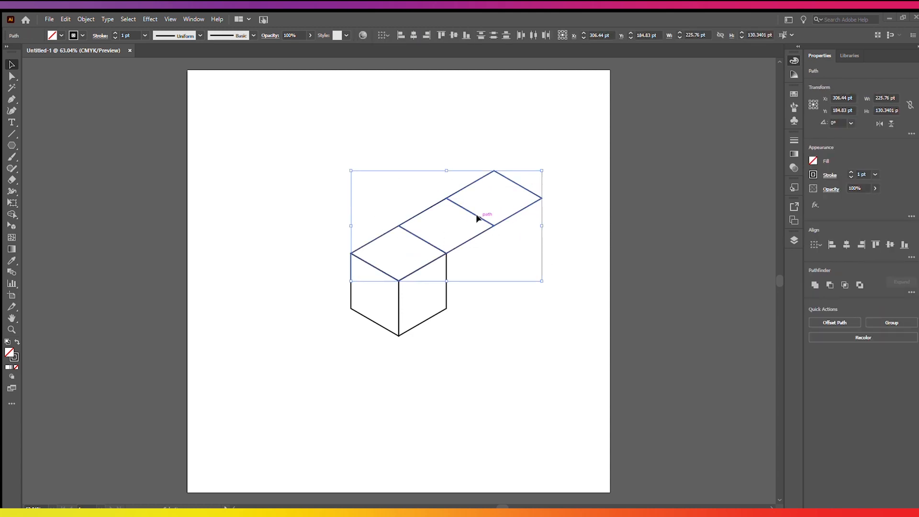
pyautogui.moveTo(486, 213); pyautogui.dragTo(393, 161)
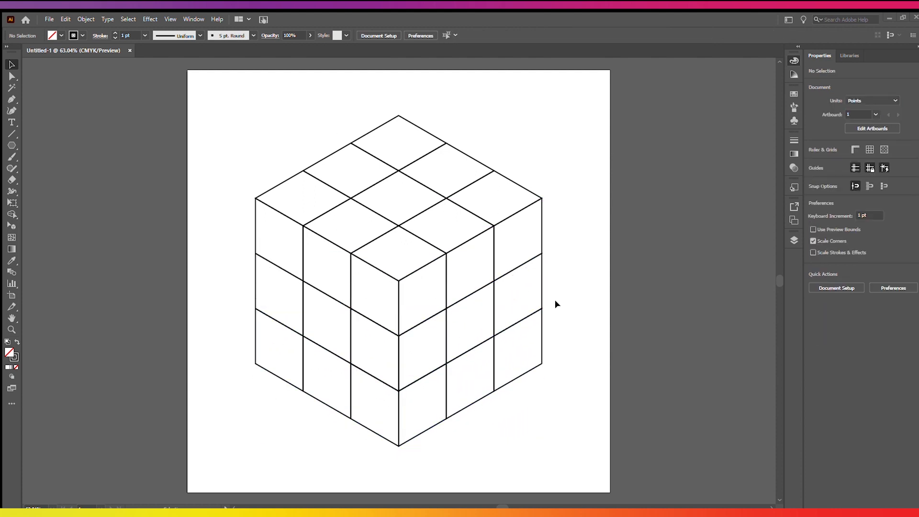
pyautogui.press('ctrl+a')
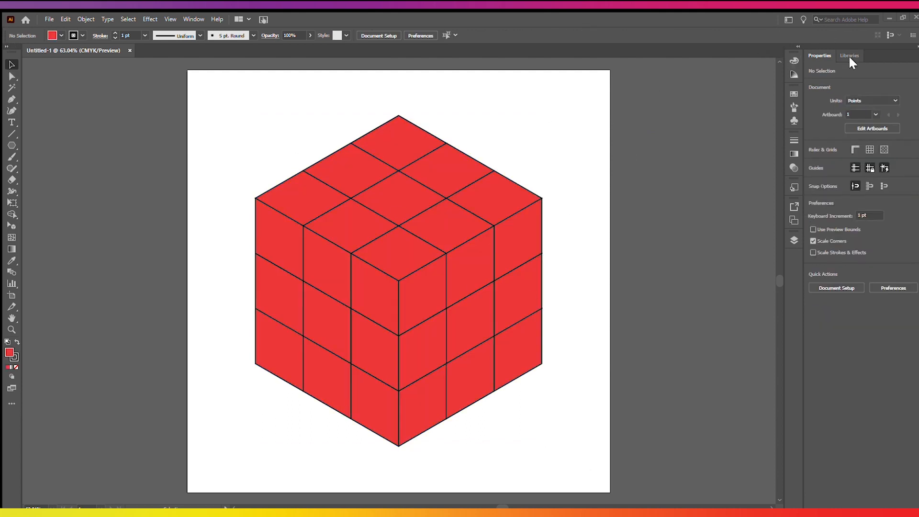
# - From the Libraries panel, colour the top face light grey and the right face dark blue
pyautogui.click(850, 56)
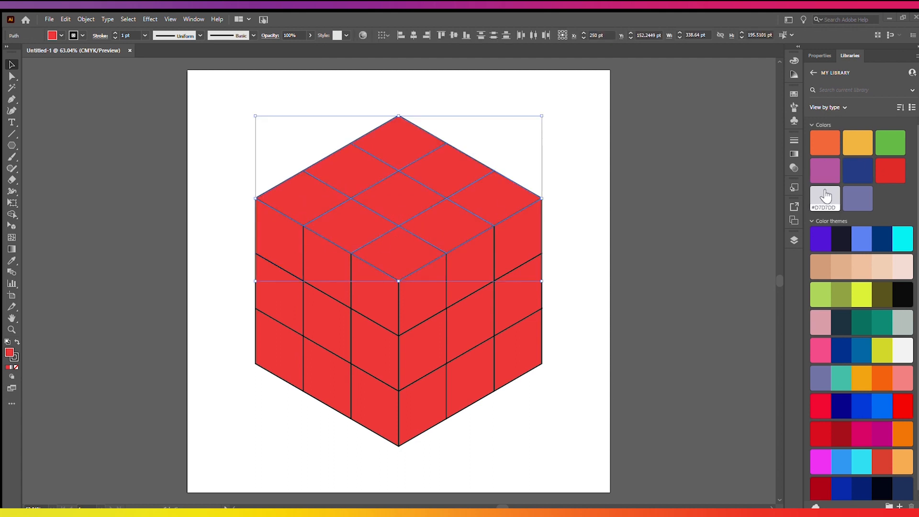
pyautogui.click(824, 198)
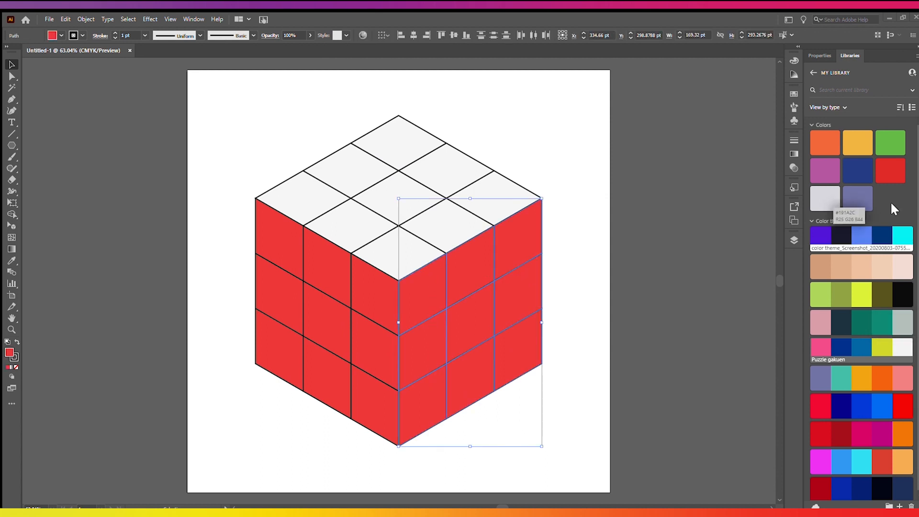
pyautogui.click(858, 171)
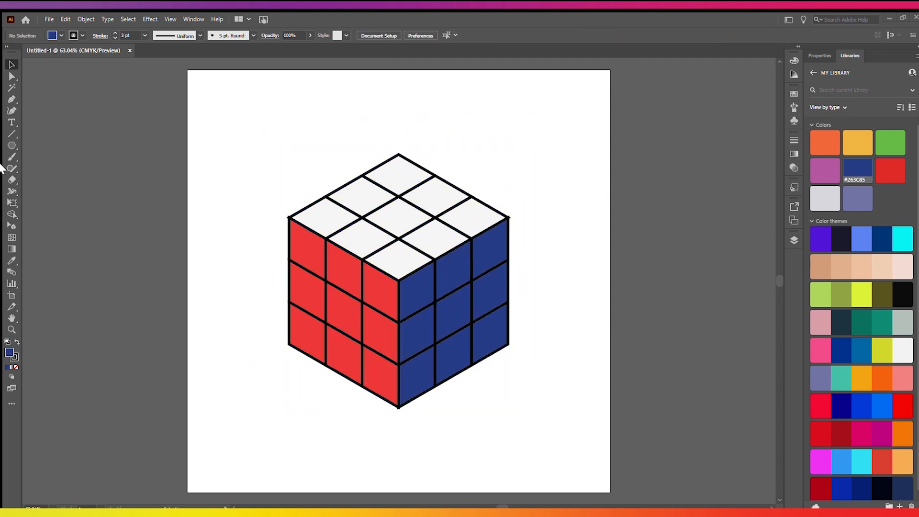
# - Draw a hexagon over the cube and enlarge it to frame the whole cube
pyautogui.moveTo(387, 267); pyautogui.dragTo(415, 290)
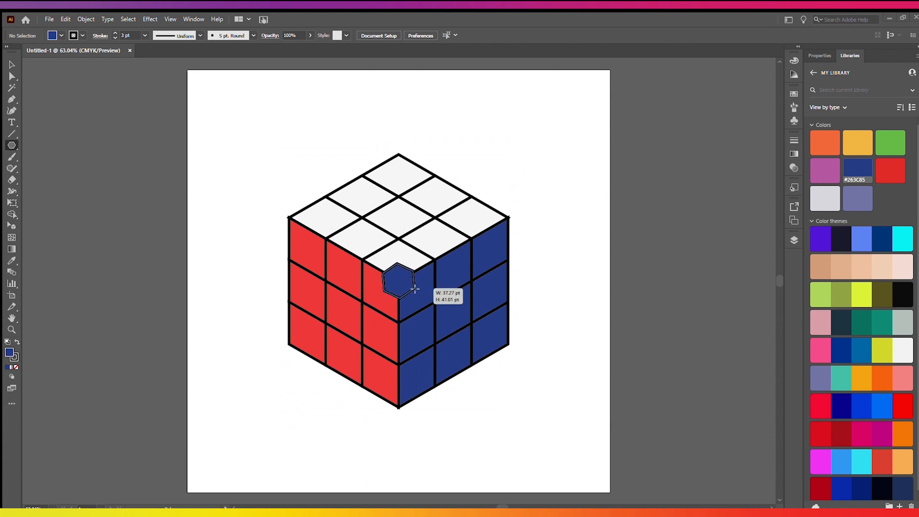
pyautogui.moveTo(401, 284); pyautogui.dragTo(508, 364)
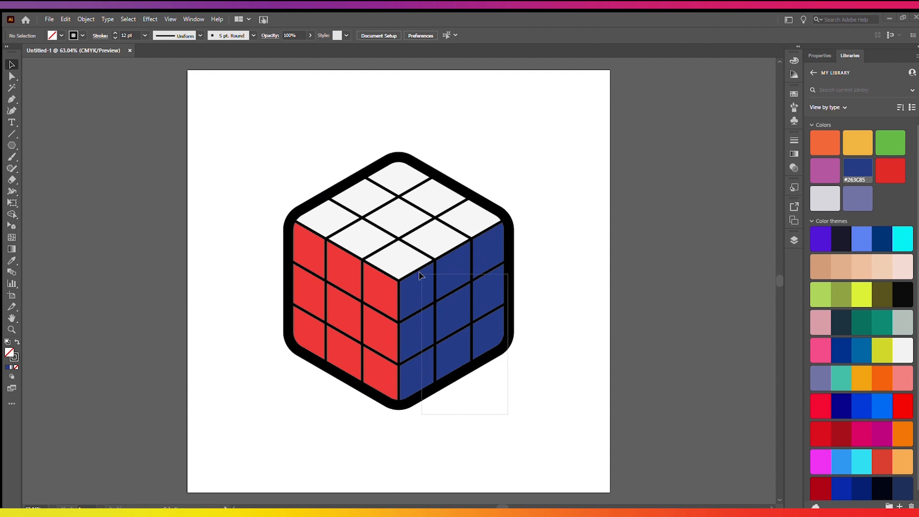
# - Colour the right face light blue, turn lines white, and draw a square covering the artboard
pyautogui.click(451, 310)
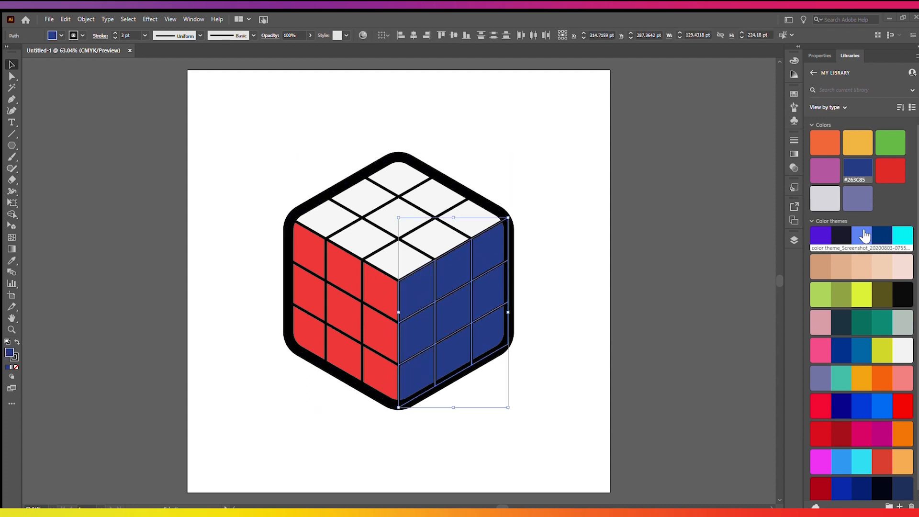
pyautogui.click(862, 237)
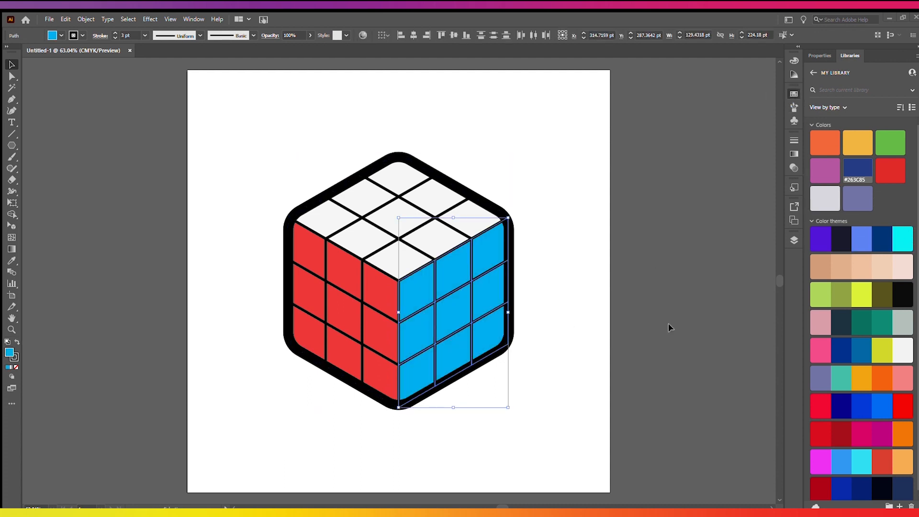
pyautogui.click(268, 216)
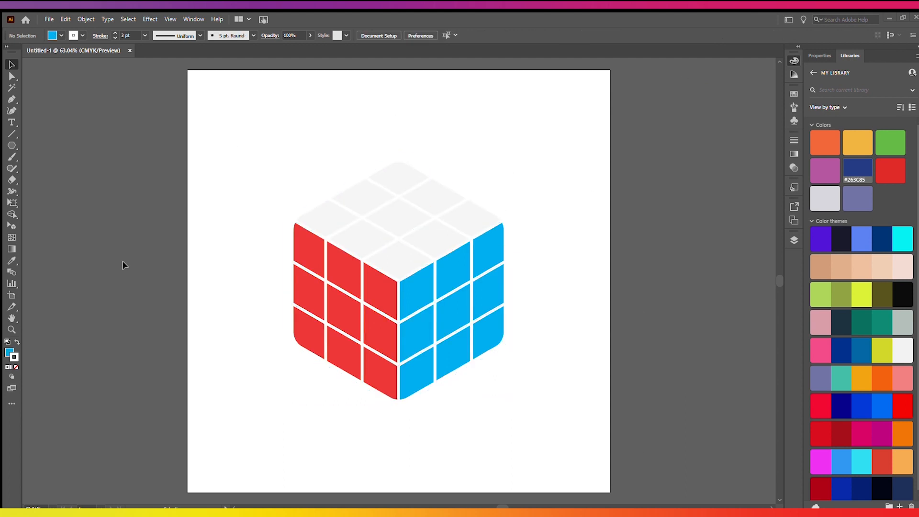
pyautogui.moveTo(188, 188)
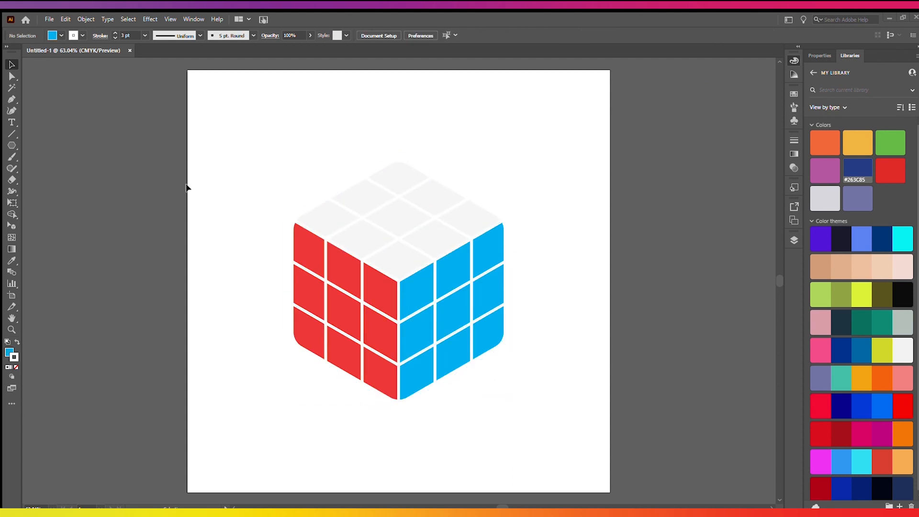
pyautogui.moveTo(187, 69); pyautogui.dragTo(613, 494)
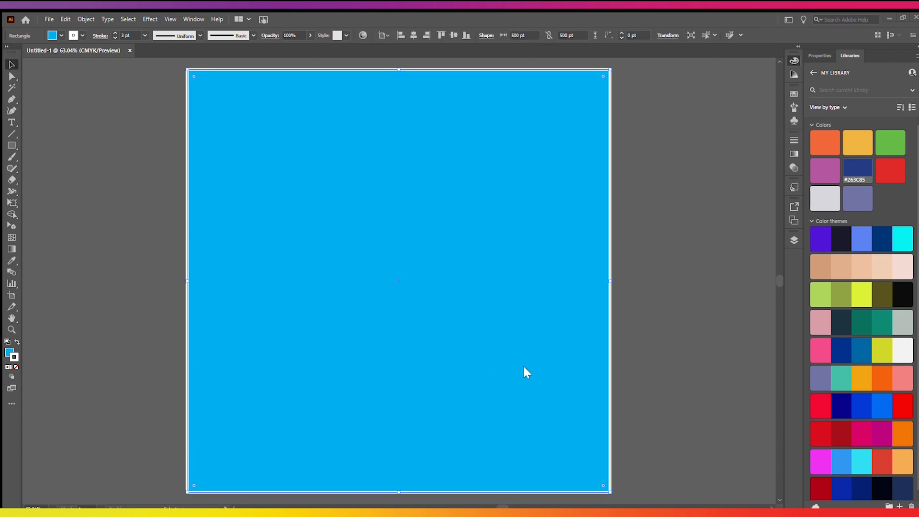
pyautogui.moveTo(616, 397)
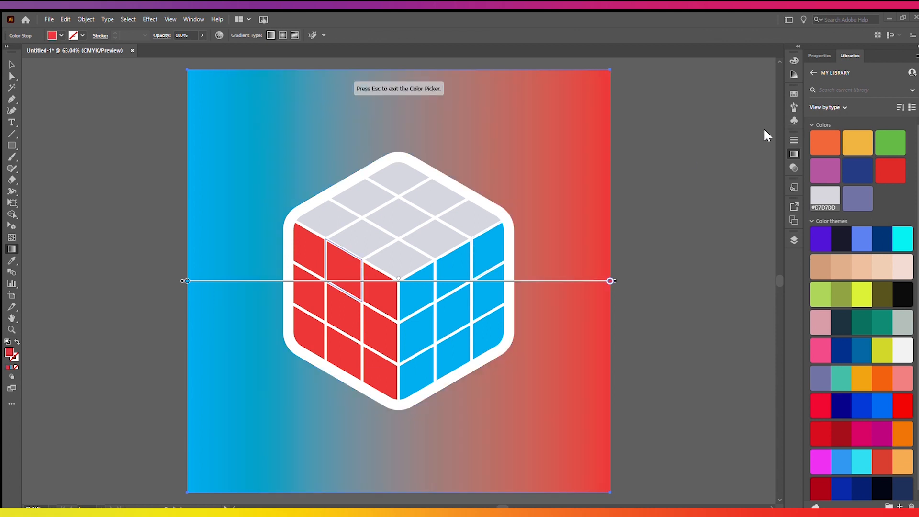
# - Finish eyedropping the blue and grey gradient stops for the background
pyautogui.press('Escape')
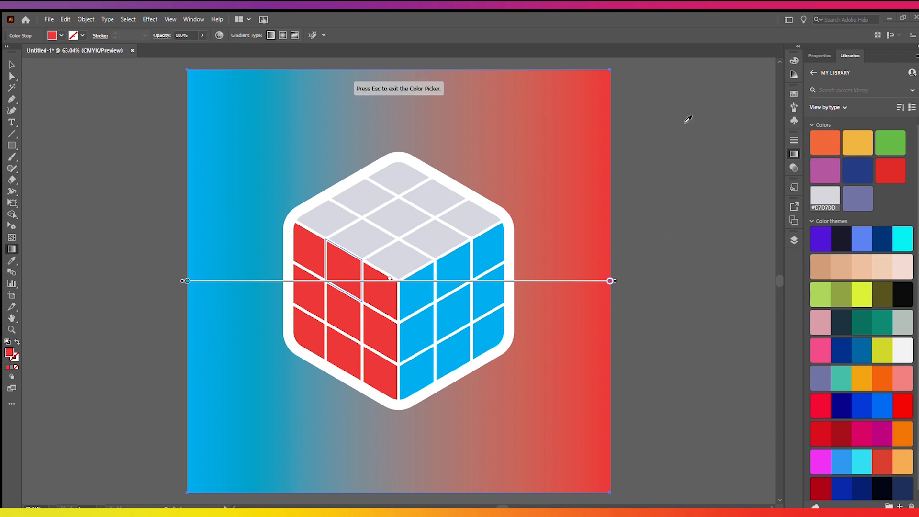
pyautogui.press('Escape')
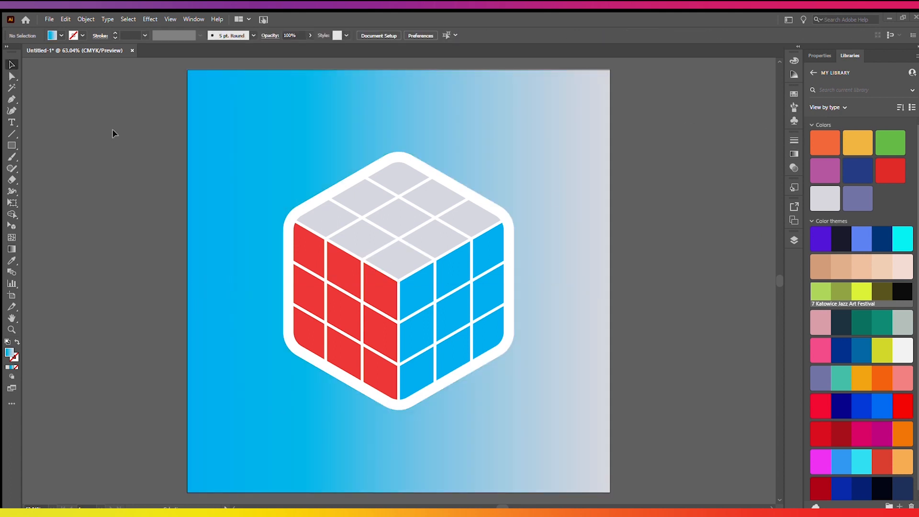
# - Switch the background gradient to Radial, pale behind the cube, blue at the edges
pyautogui.click(398, 281)
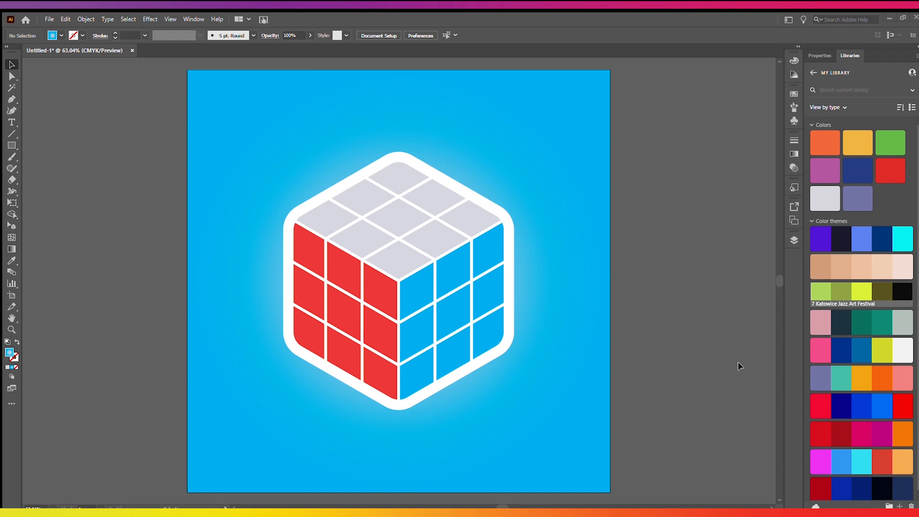
pyautogui.moveTo(127, 170)
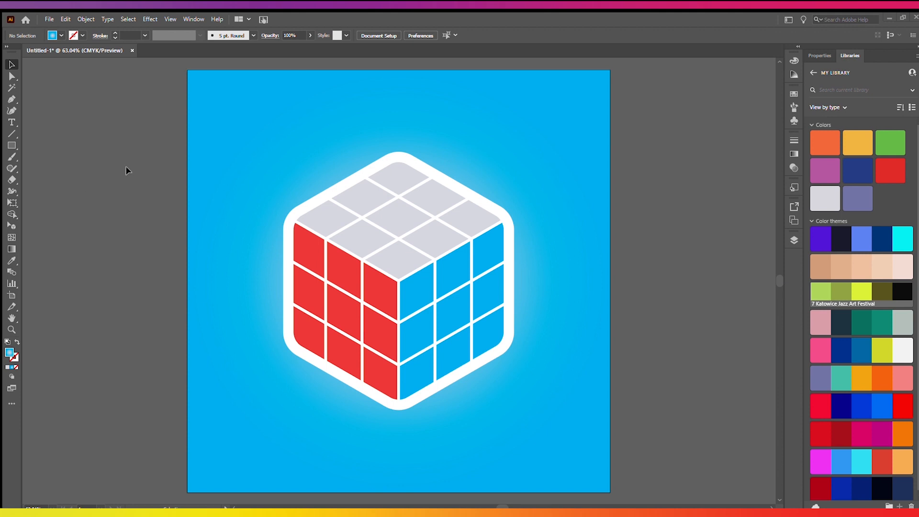